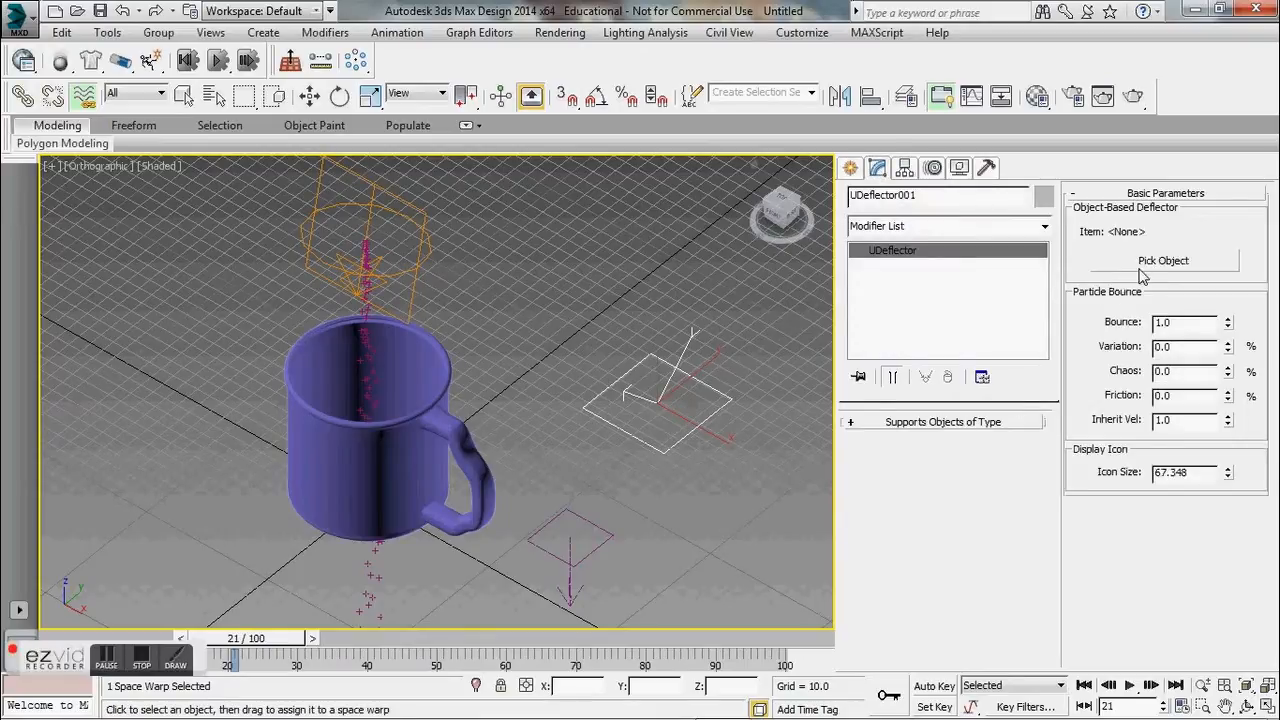
Pick the mug as UDeflector001's deflecting object so particles collect inside it
click(1163, 261)
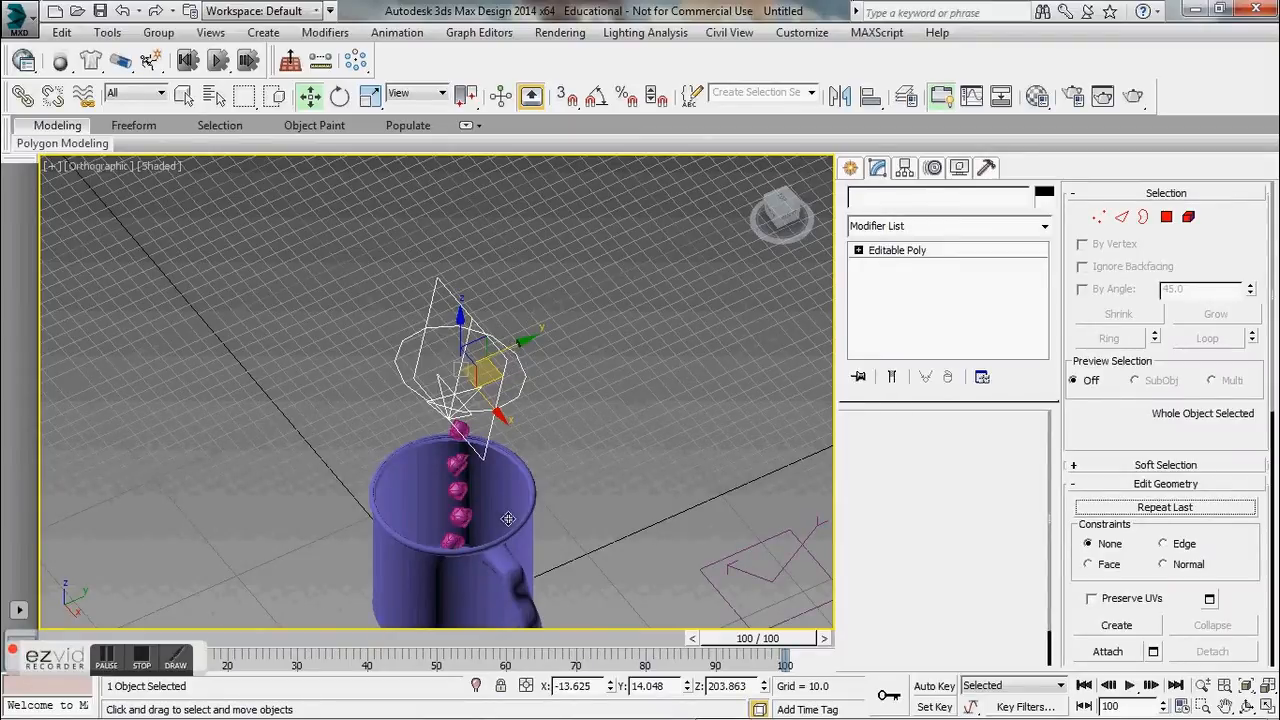
Select the mug Line001 and browse its Modifier List down to Shell
click(1046, 226)
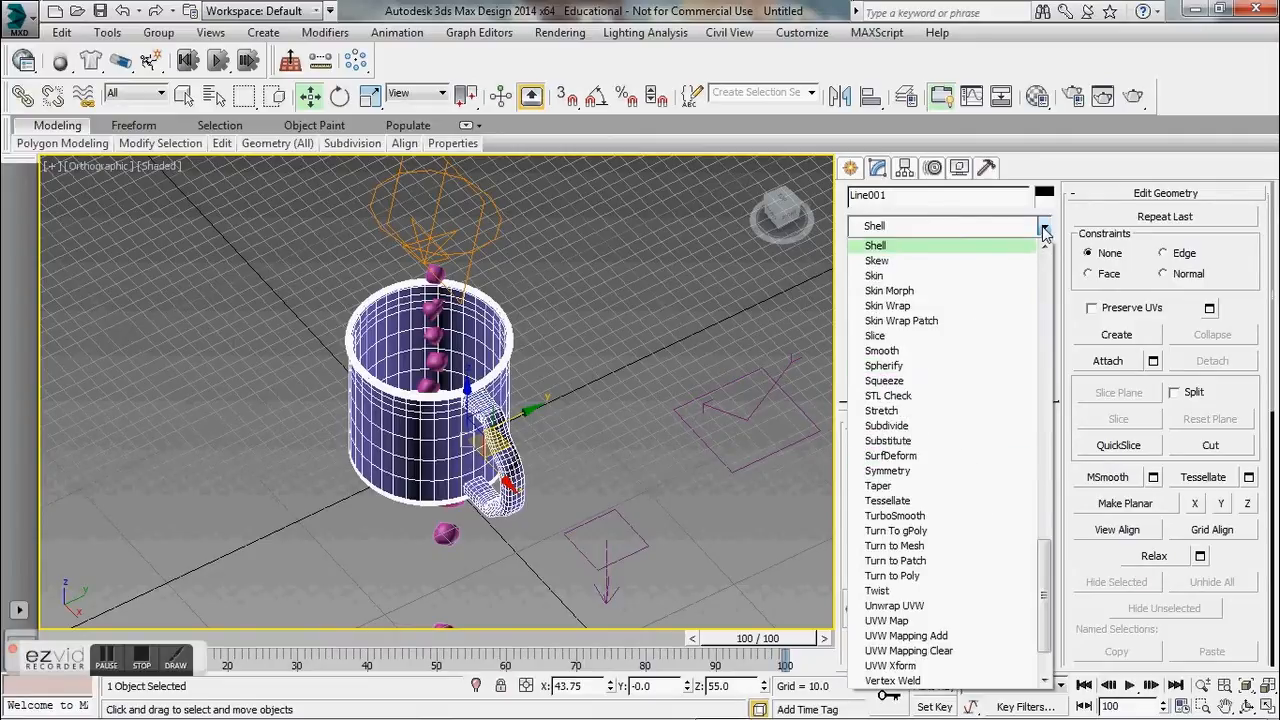